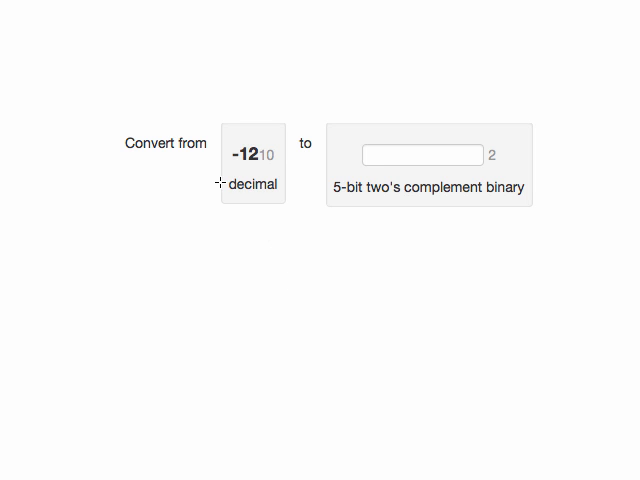
mouse_move(424, 208)
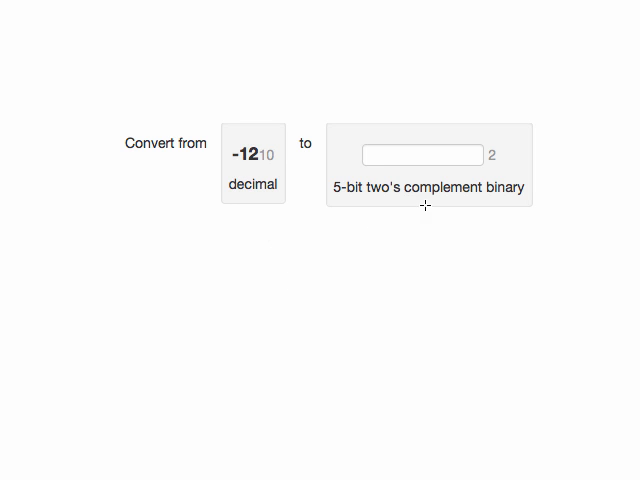
mouse_move(438, 222)
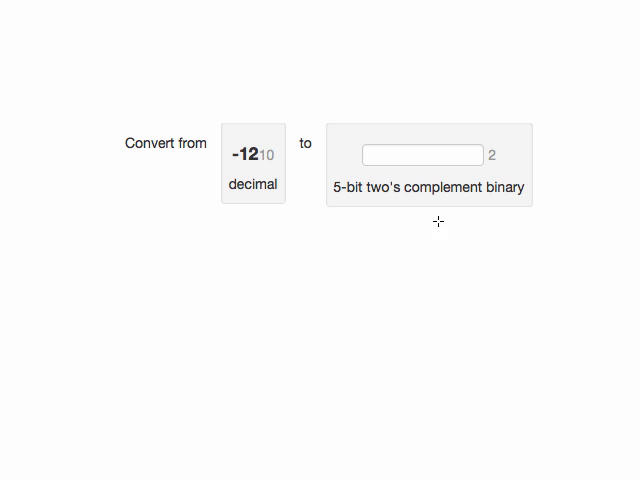
mouse_move(472, 204)
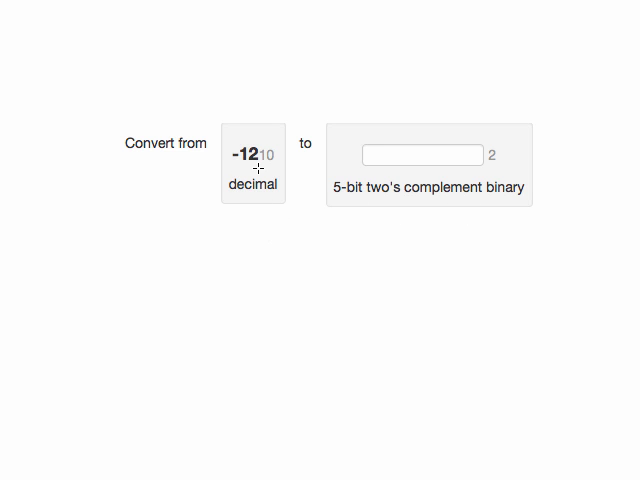
mouse_move(420, 238)
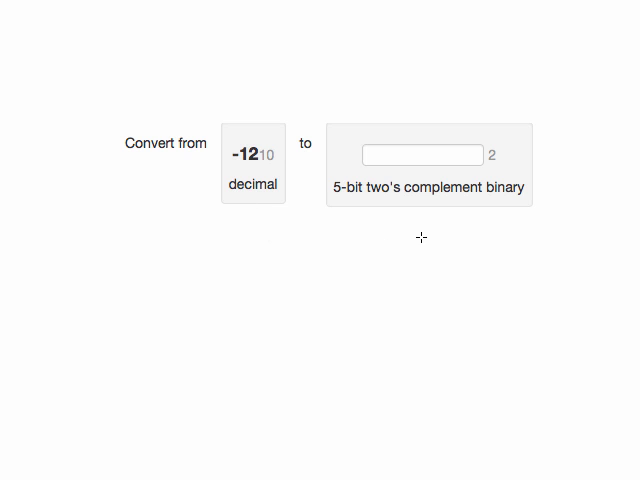
mouse_move(352, 310)
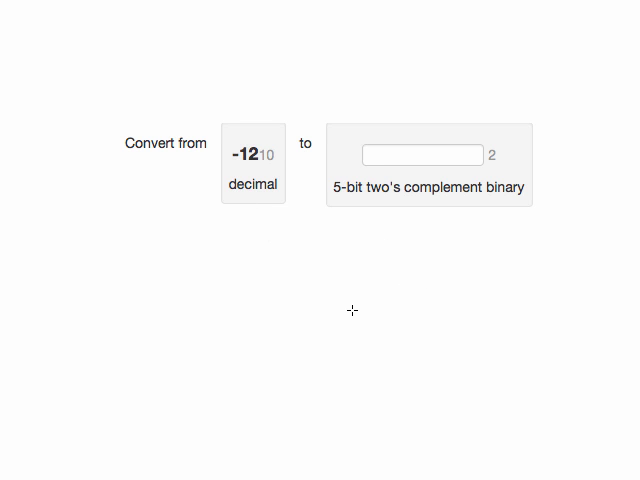
mouse_move(278, 196)
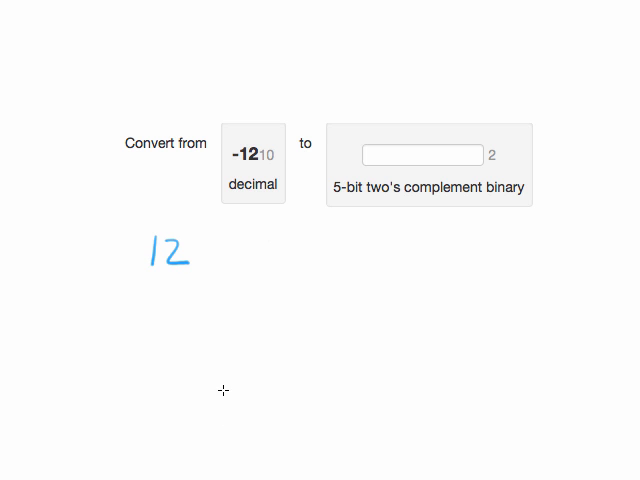
mouse_move(184, 276)
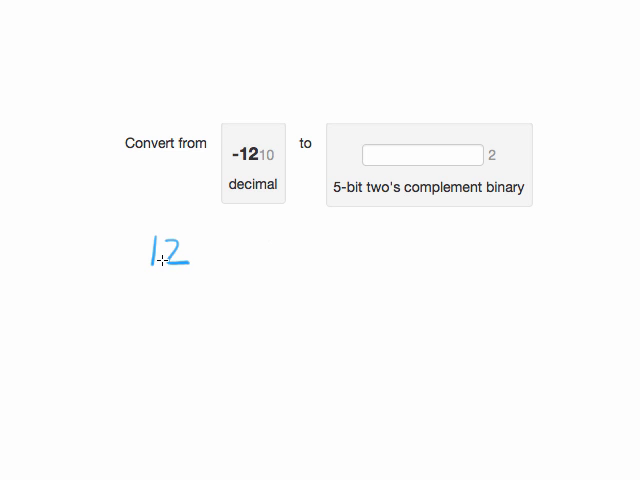
mouse_move(248, 276)
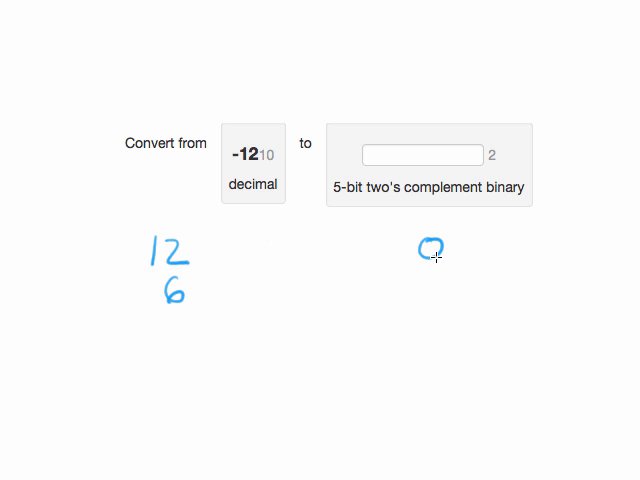
mouse_move(172, 298)
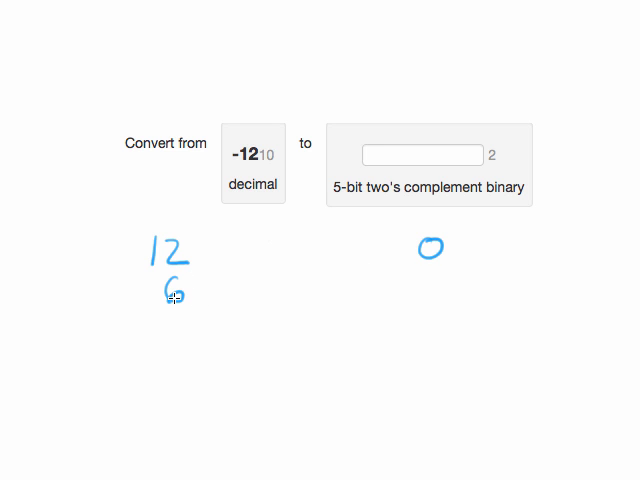